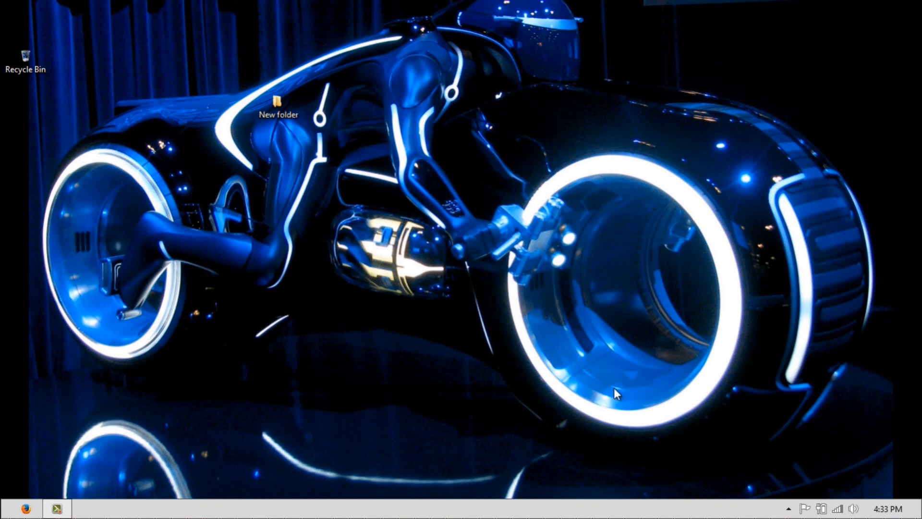
pyautogui.moveTo(635, 423)
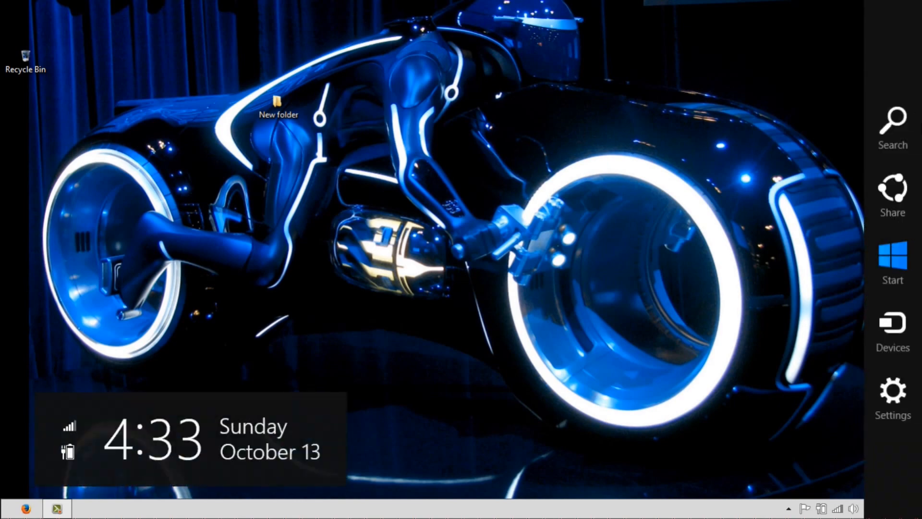
# Delete the 1.95 GB Linux volume on Disk 0, confirming the non-Windows partition warning
pyautogui.click(893, 392)
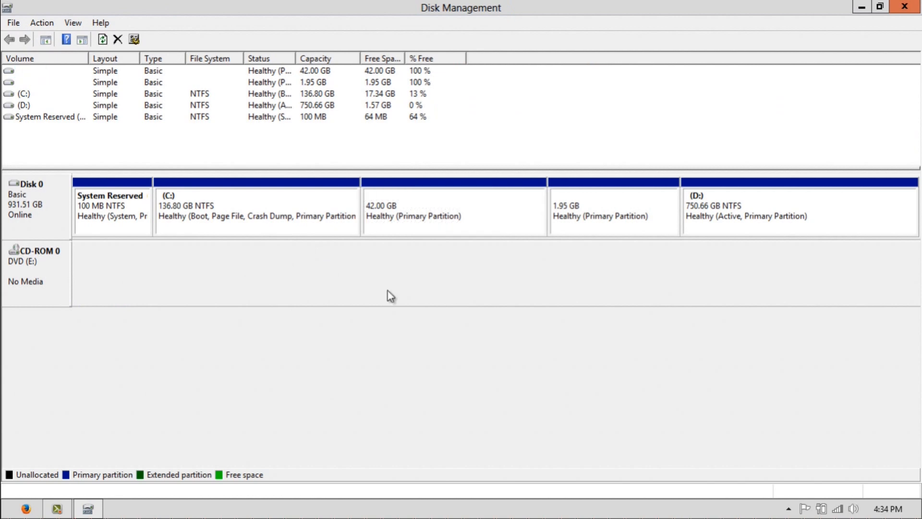
pyautogui.moveTo(518, 317)
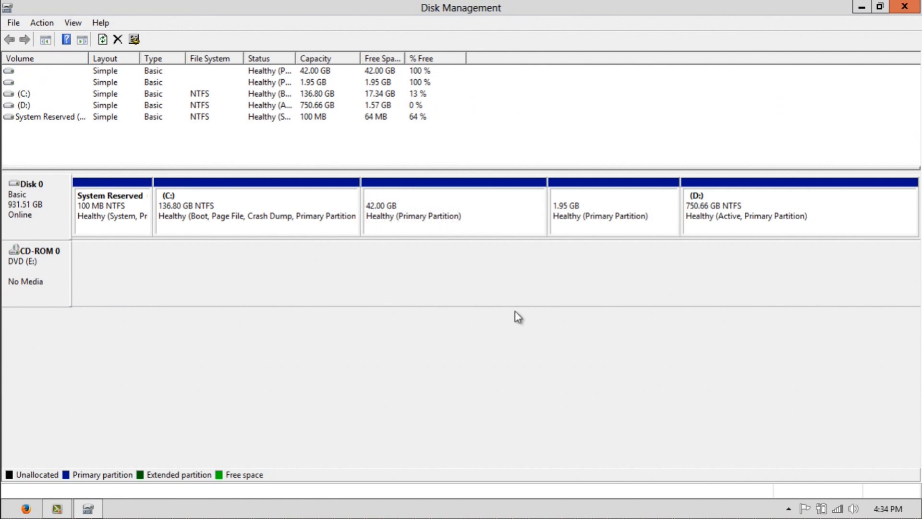
pyautogui.moveTo(537, 331)
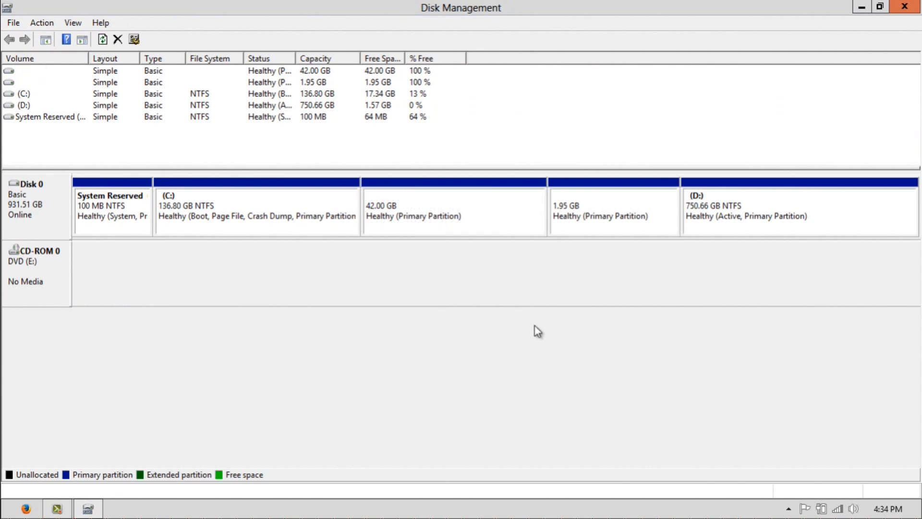
pyautogui.moveTo(544, 307)
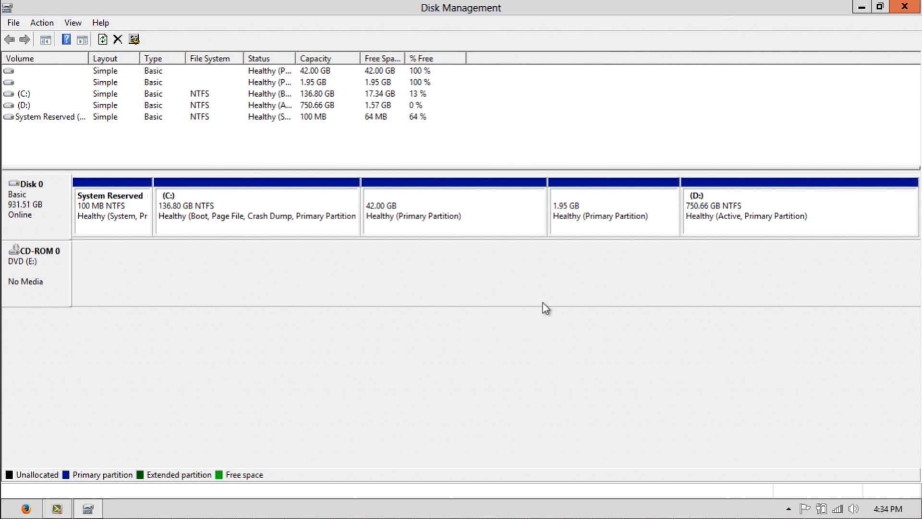
pyautogui.moveTo(577, 261)
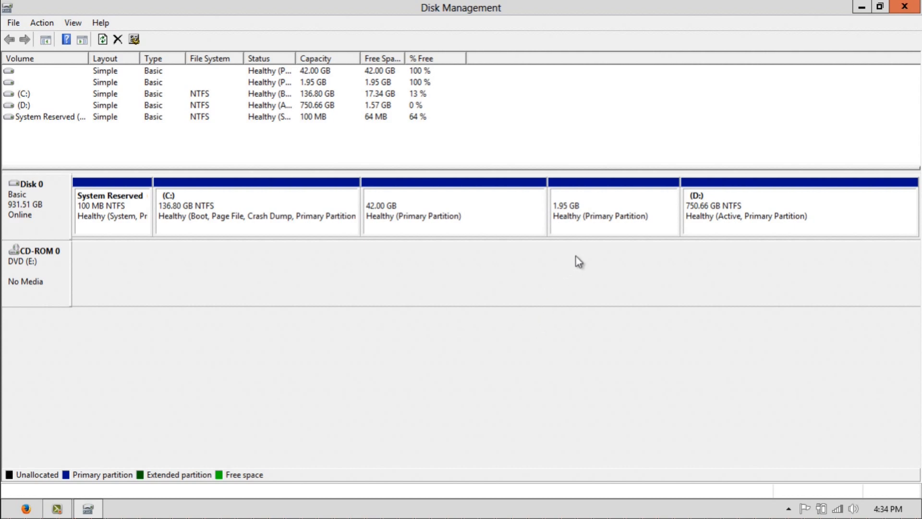
pyautogui.moveTo(629, 212)
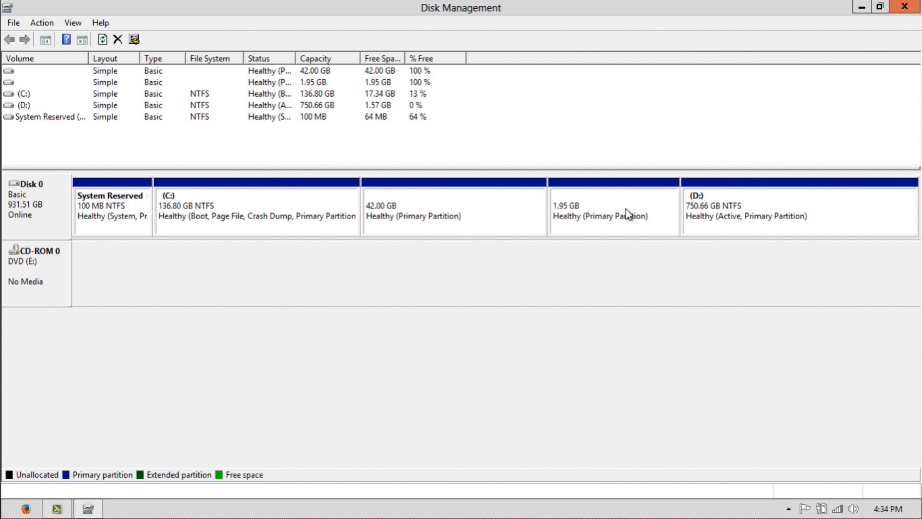
pyautogui.rightClick(628, 212)
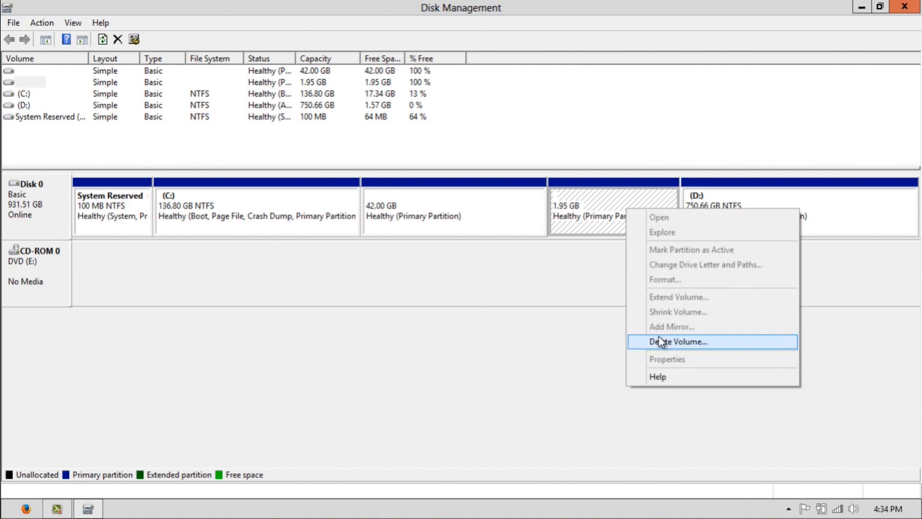
pyautogui.click(678, 342)
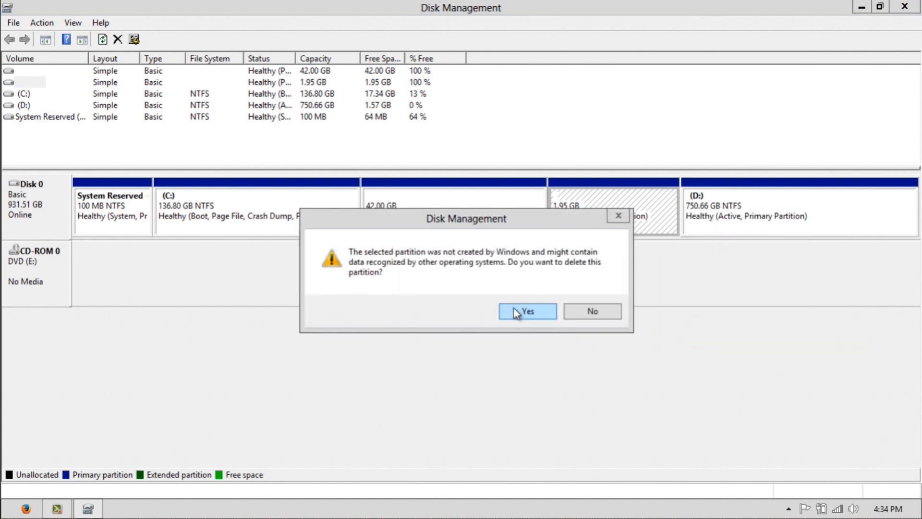
pyautogui.click(526, 311)
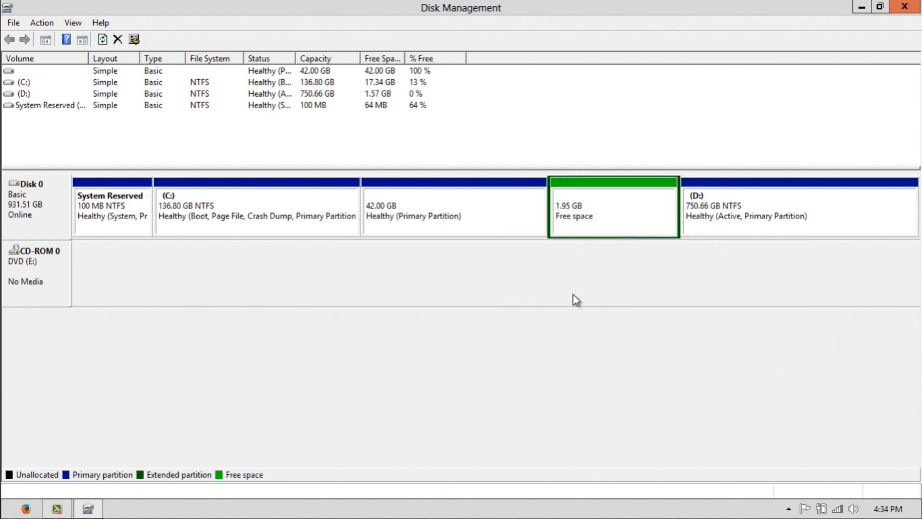
pyautogui.moveTo(459, 218)
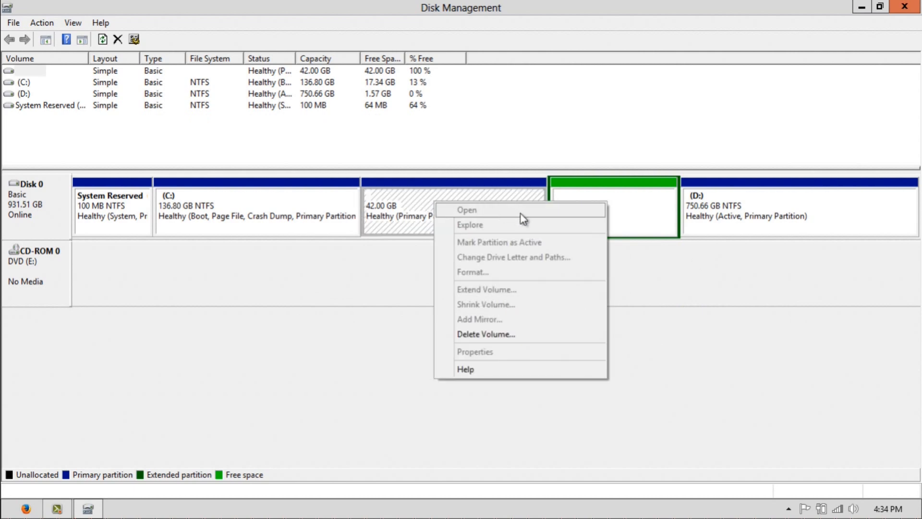
# Delete the 42 GB volume and the 43.95 GB extended partition, leaving the space unallocated
pyautogui.click(485, 334)
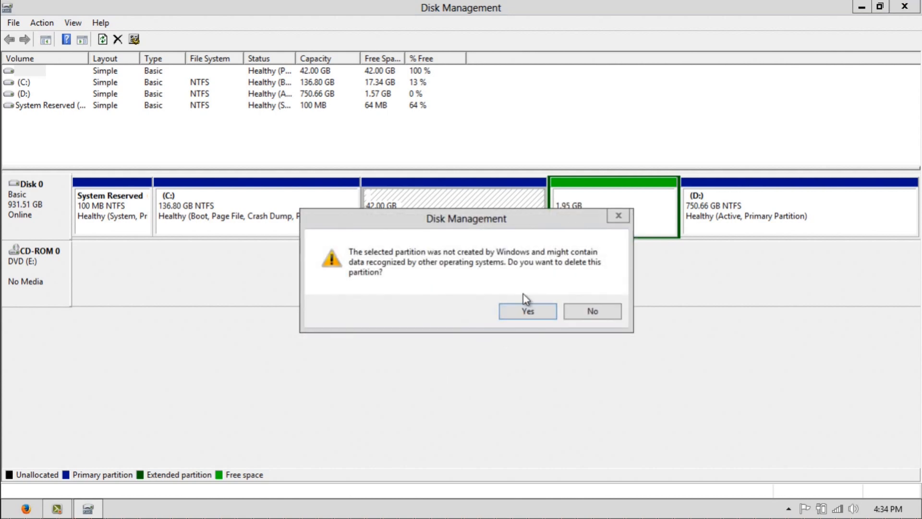
pyautogui.click(528, 312)
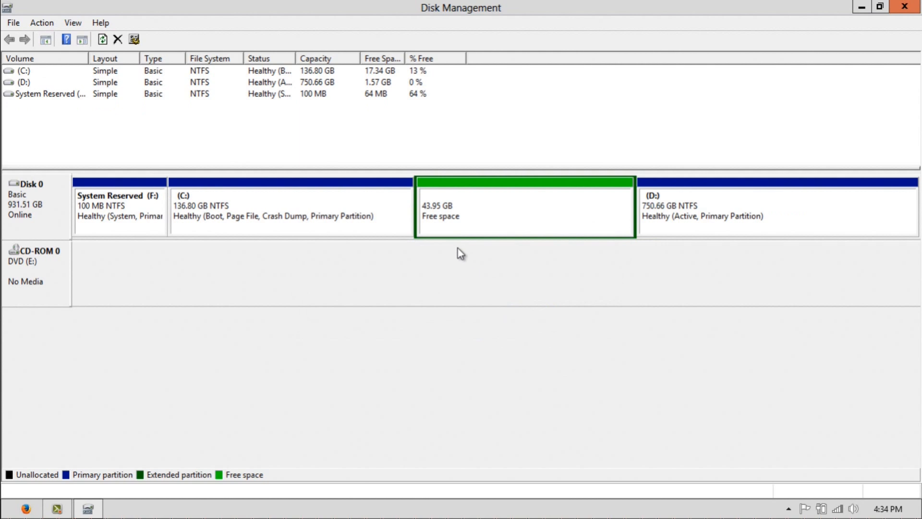
pyautogui.moveTo(538, 226)
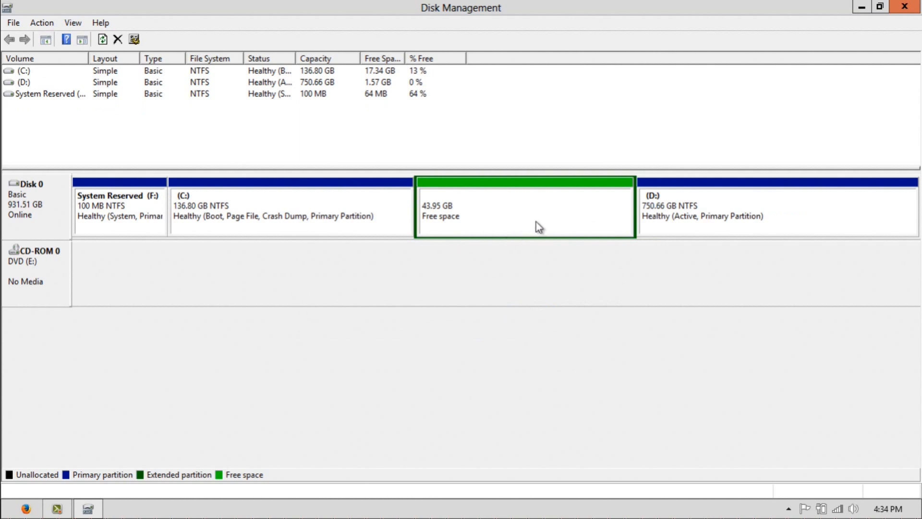
pyautogui.moveTo(470, 211)
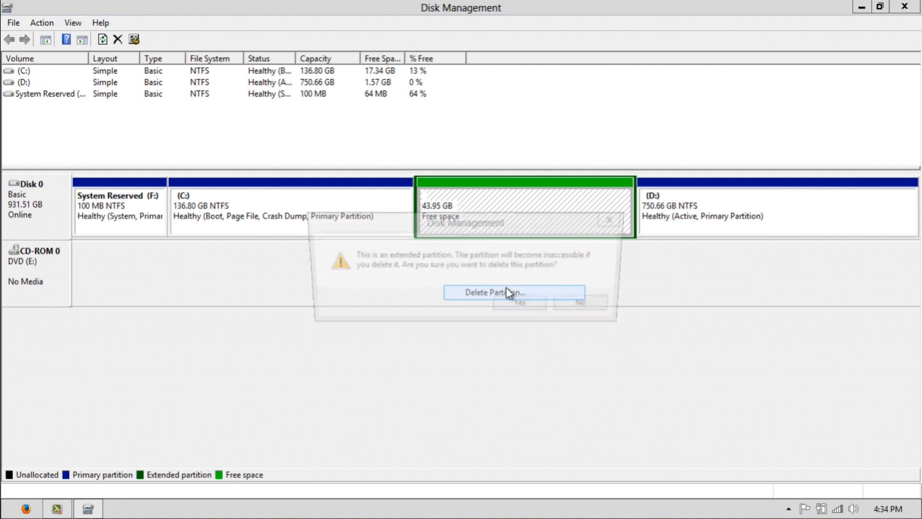
pyautogui.click(513, 292)
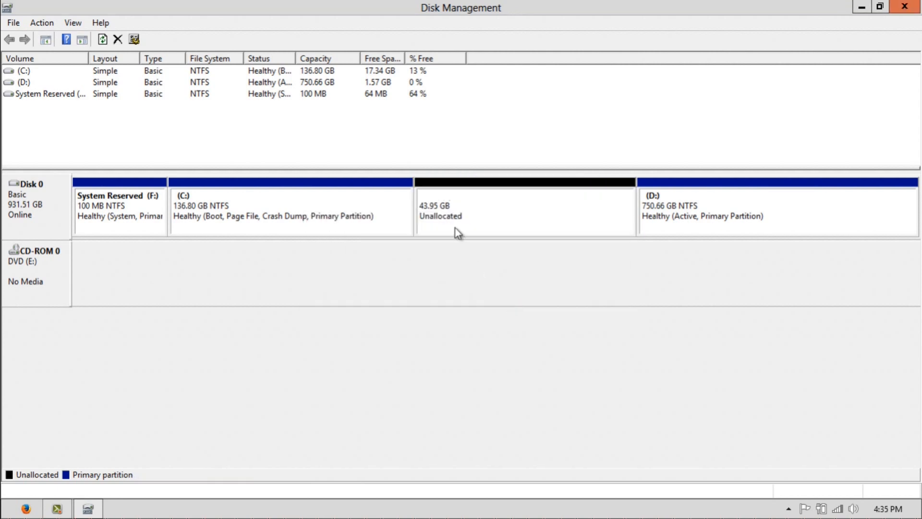
pyautogui.rightClick(457, 231)
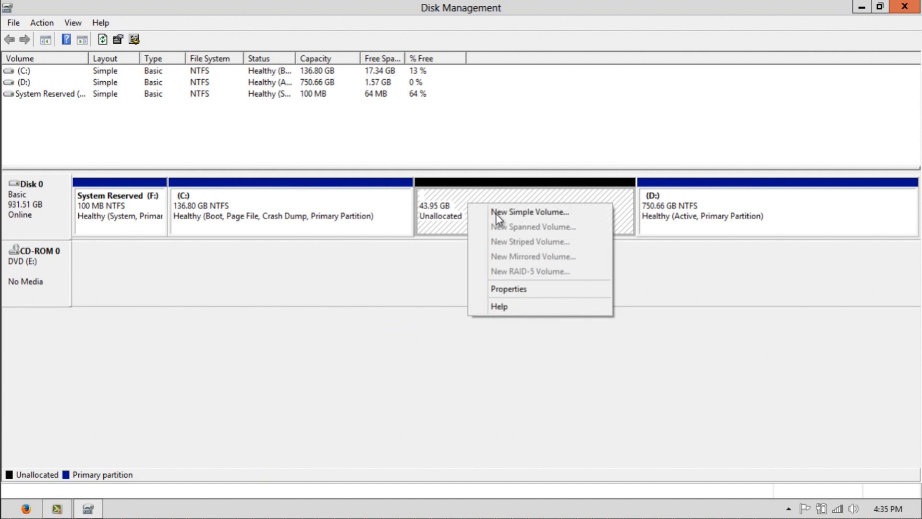
pyautogui.click(532, 212)
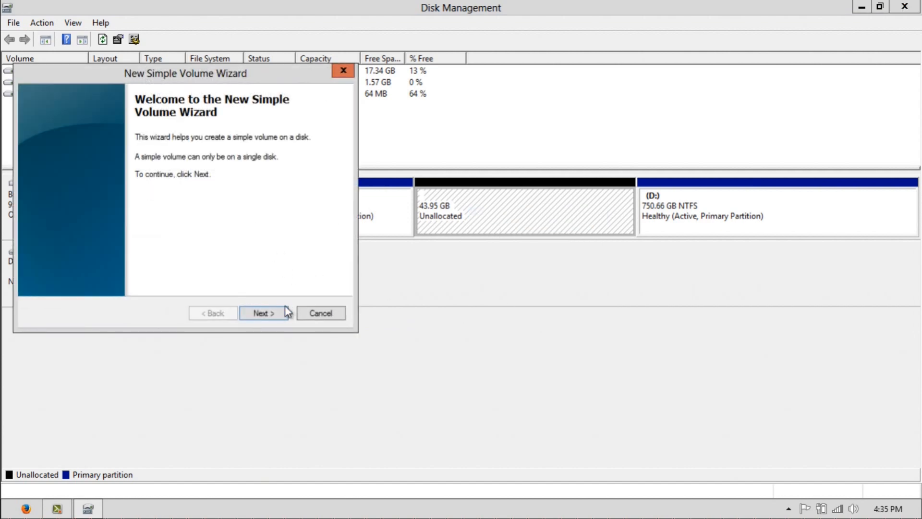
pyautogui.click(264, 313)
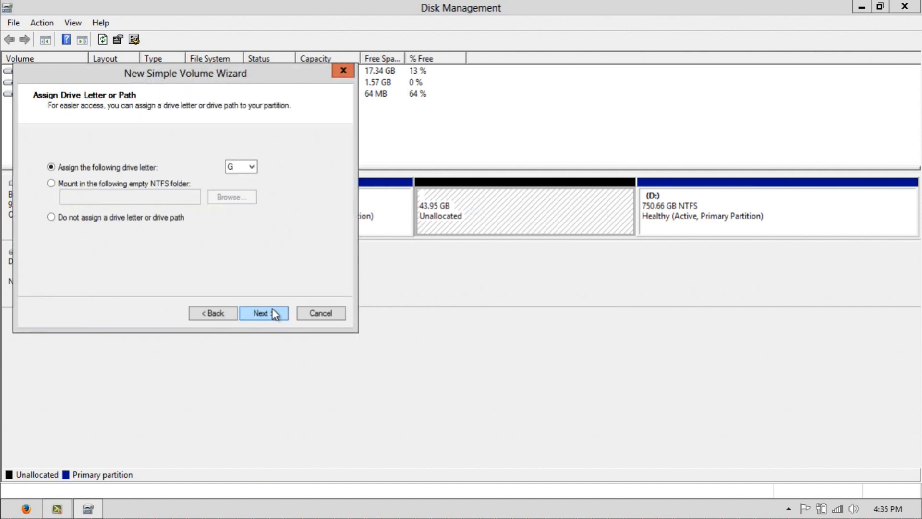
pyautogui.click(263, 313)
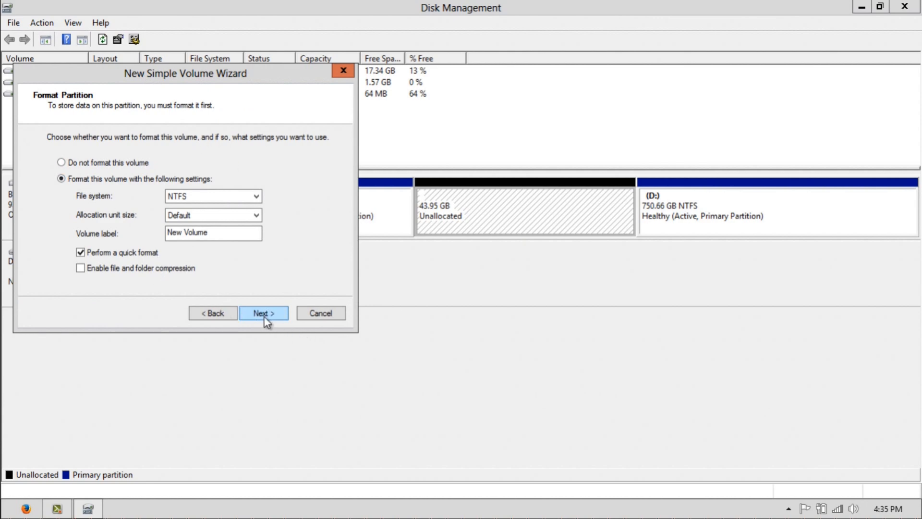
pyautogui.click(263, 313)
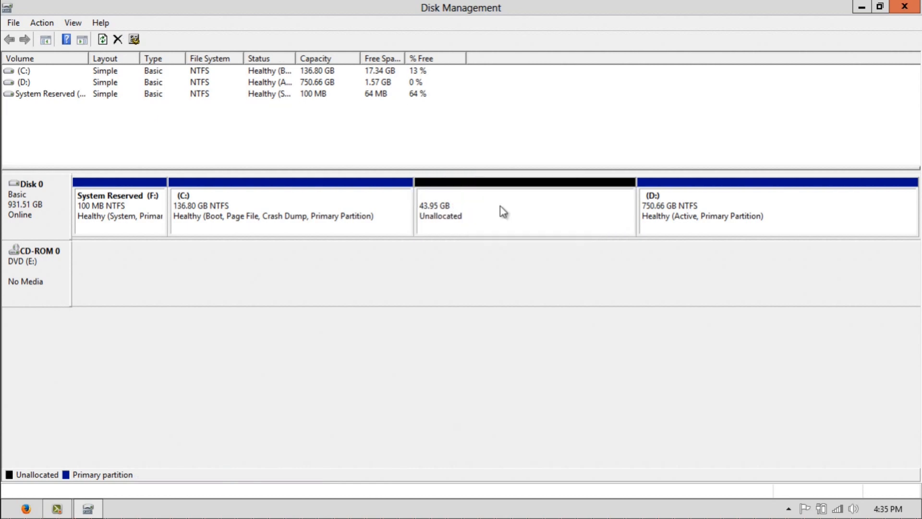
# Start the Extend Volume wizard on C: to add the 45002 MB of unallocated space
pyautogui.click(288, 211)
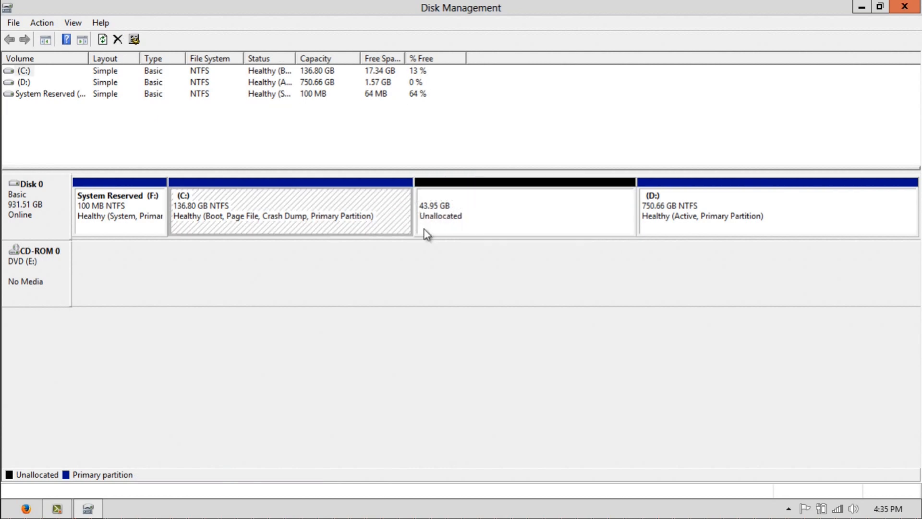
pyautogui.rightClick(291, 211)
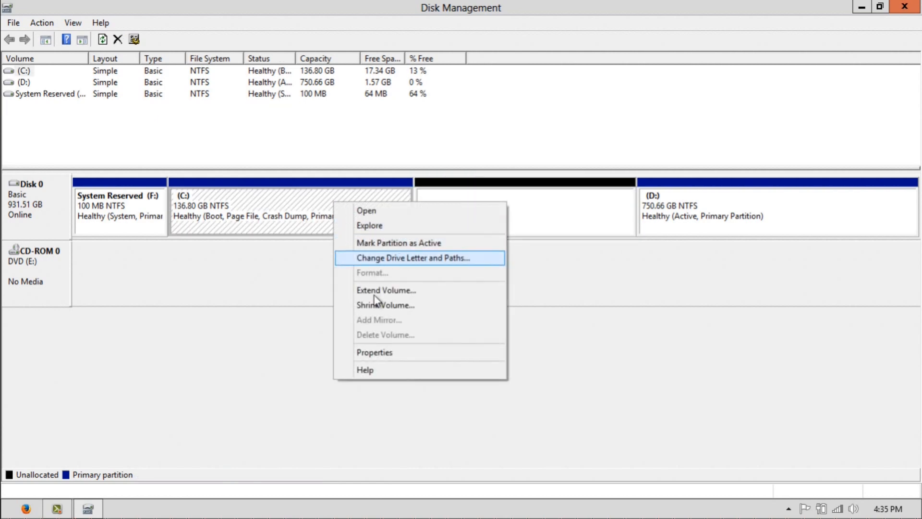
pyautogui.click(386, 290)
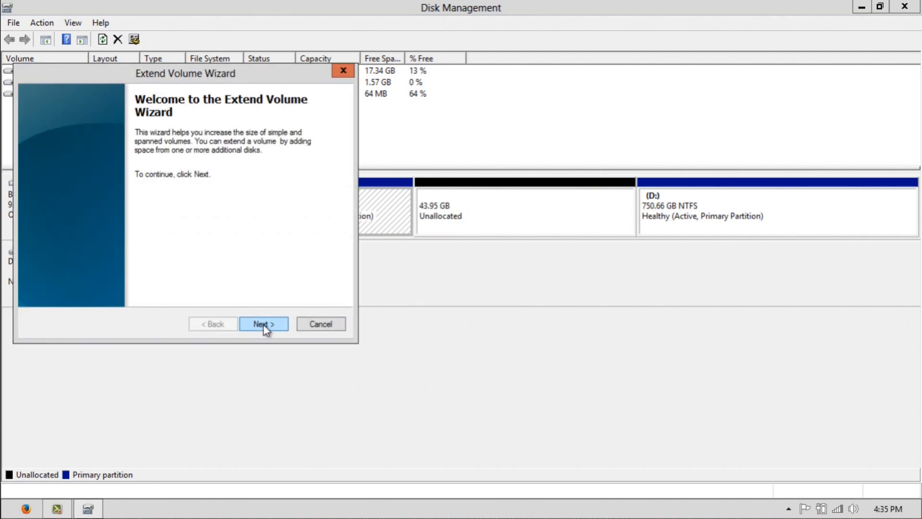
pyautogui.click(264, 323)
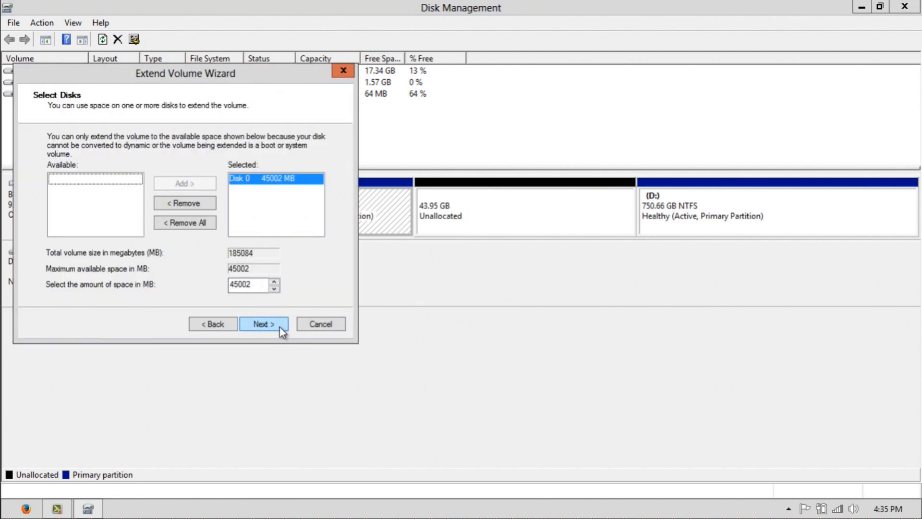
pyautogui.moveTo(305, 328)
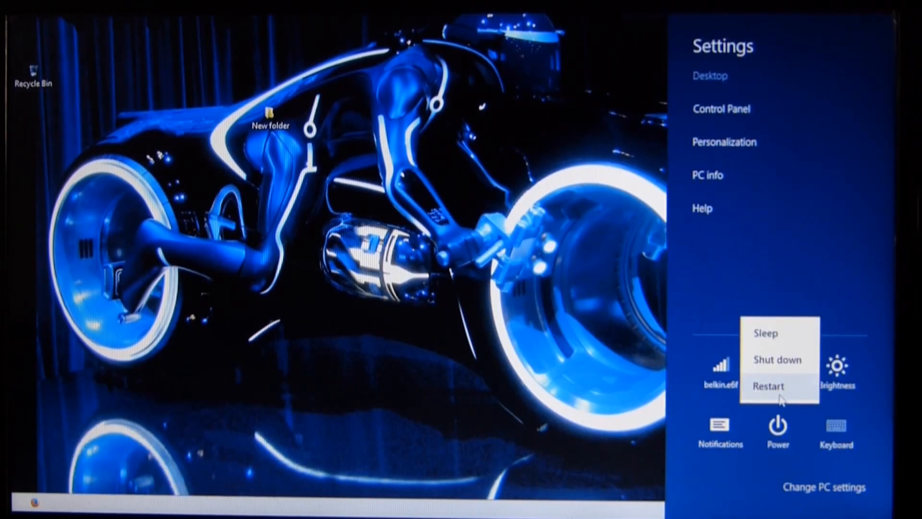
# Restart the computer and boot from the hp USB drive into Windows 8 setup
pyautogui.click(768, 386)
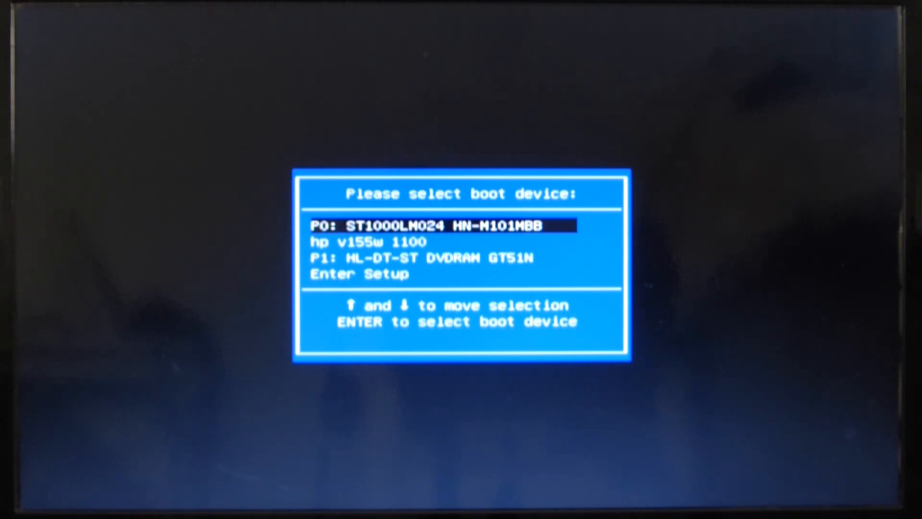
pyautogui.press('Down')
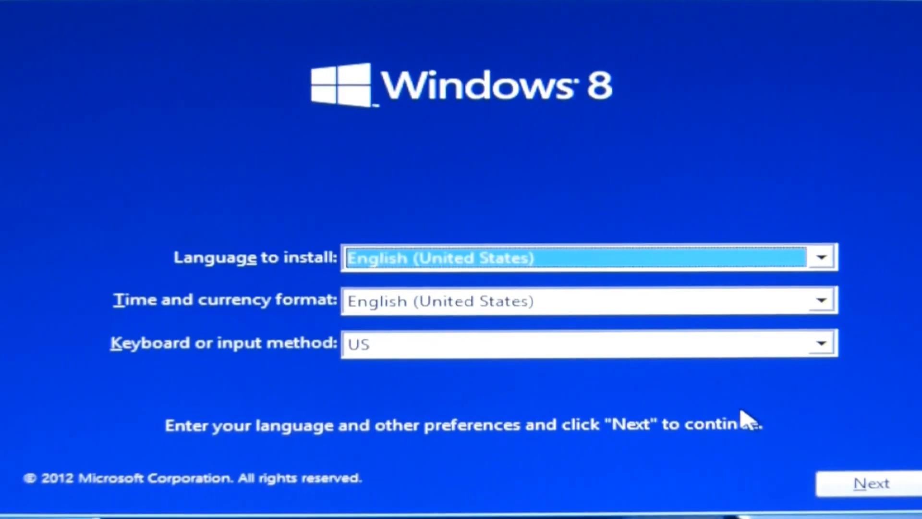
# Go past language preferences into Repair your computer and the Troubleshoot advanced options
pyautogui.click(869, 483)
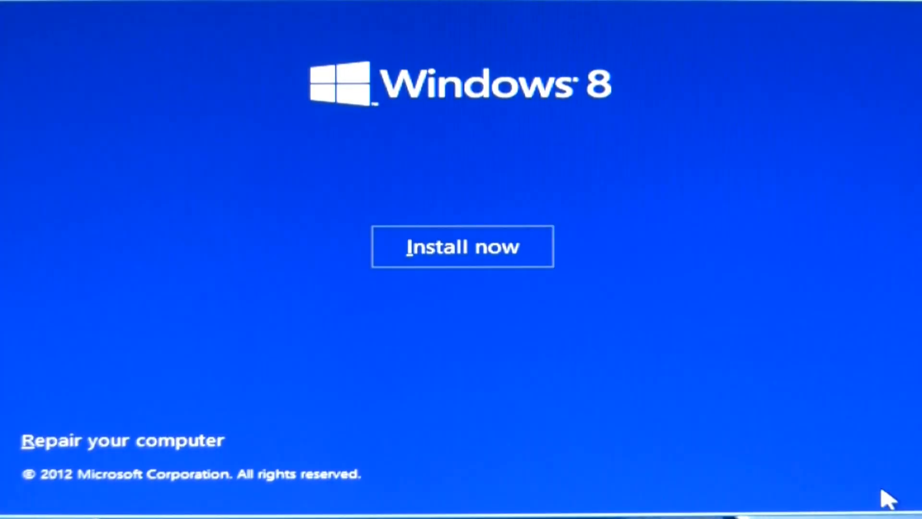
pyautogui.moveTo(116, 458)
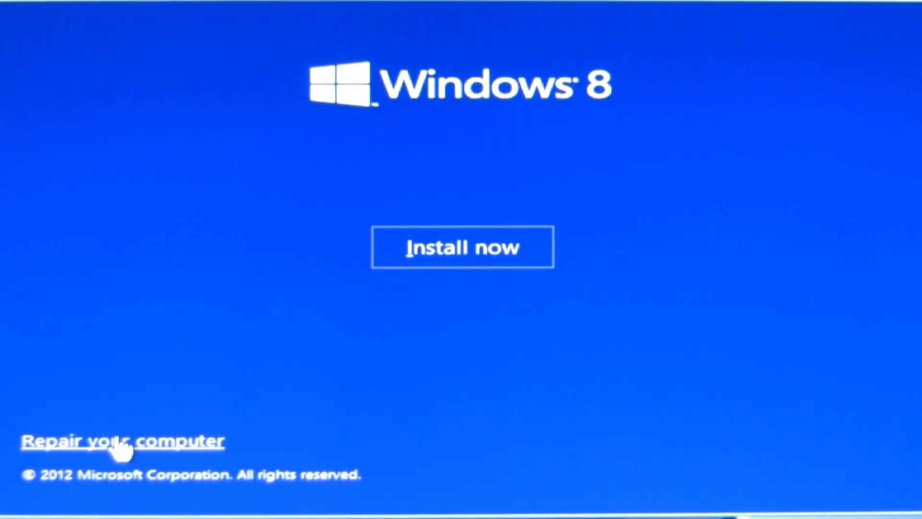
pyautogui.click(122, 441)
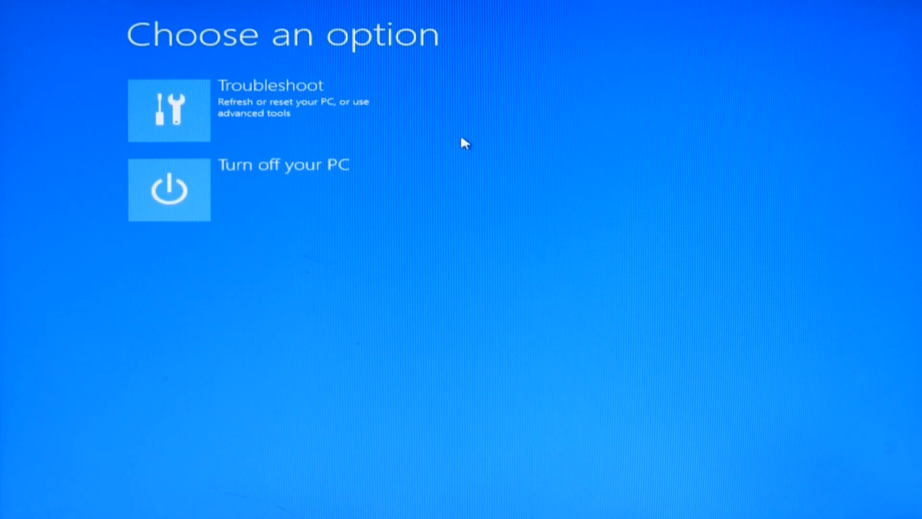
pyautogui.moveTo(262, 132)
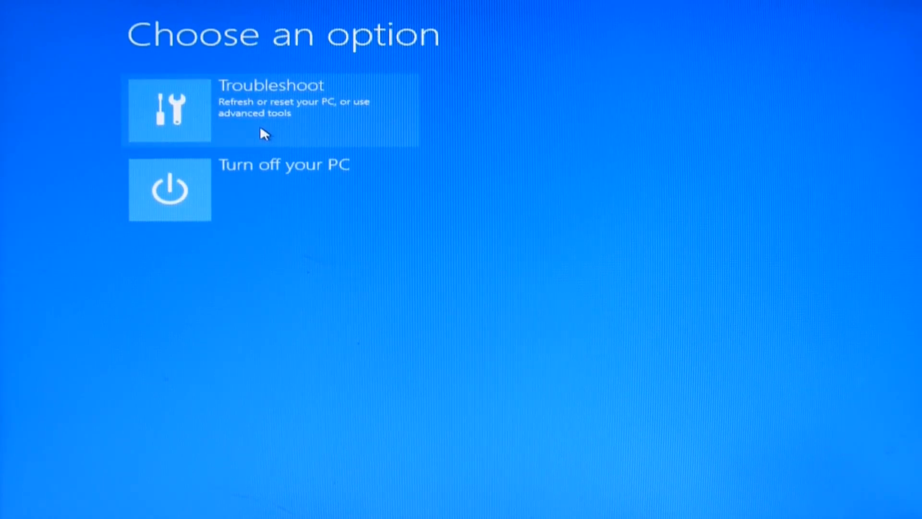
pyautogui.click(260, 110)
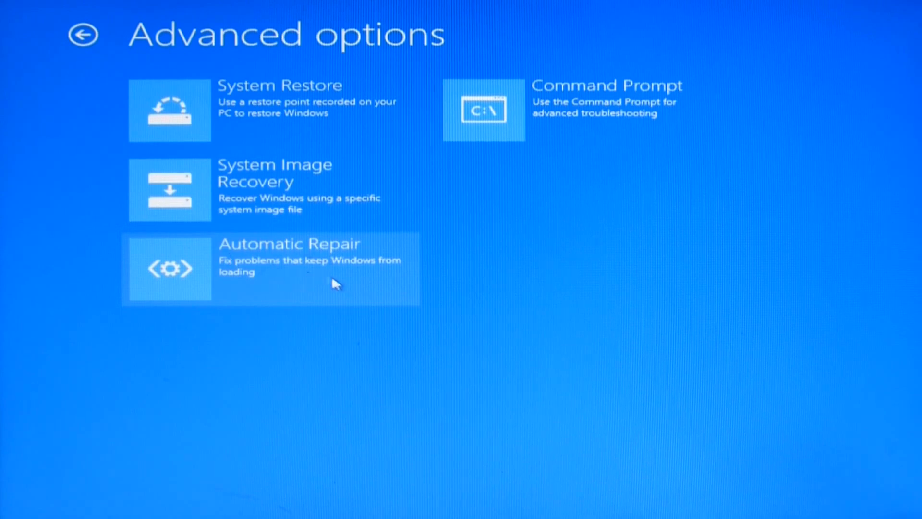
pyautogui.moveTo(633, 124)
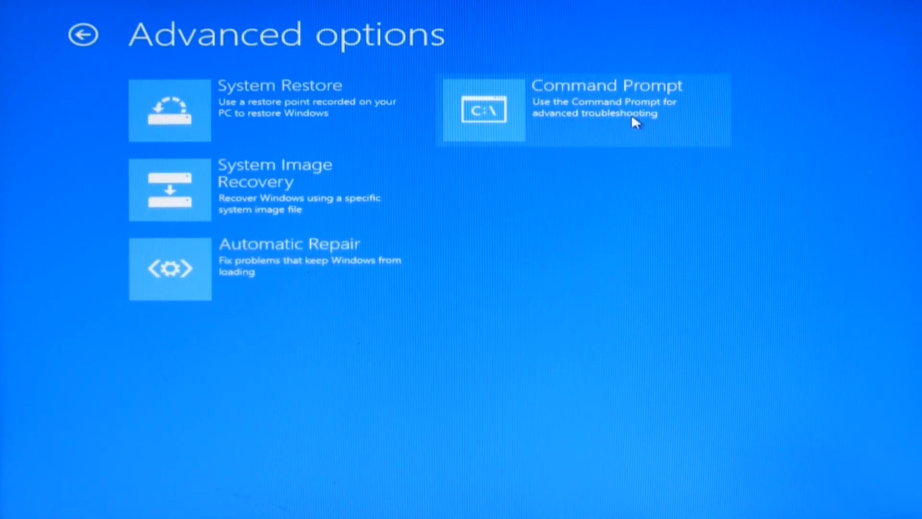
# In a recovery Command Prompt, run bootrec.exe /FixMbr and bootrec.exe /FixBoot successfully
pyautogui.click(601, 108)
pyautogui.write('bootrec.exe')
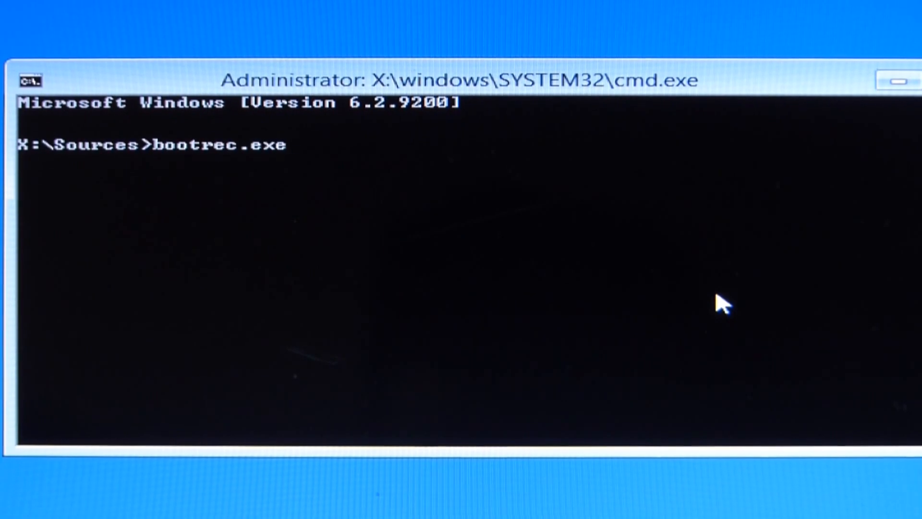
pyautogui.write('/Fix')
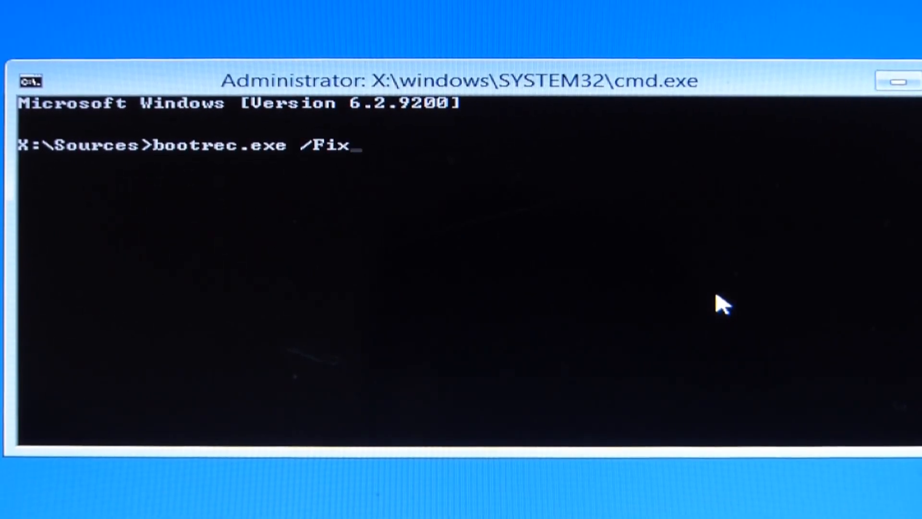
pyautogui.write('Mbr')
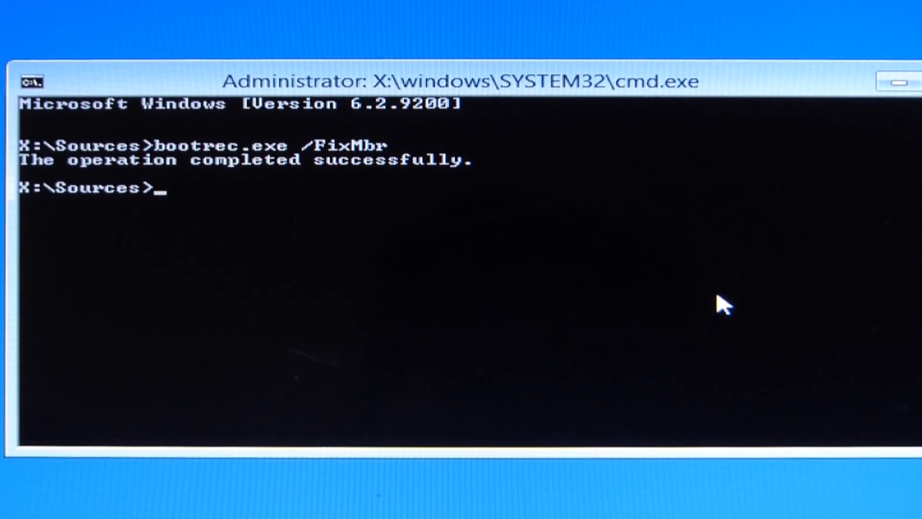
pyautogui.write('bootrec.exe /FixMbr')
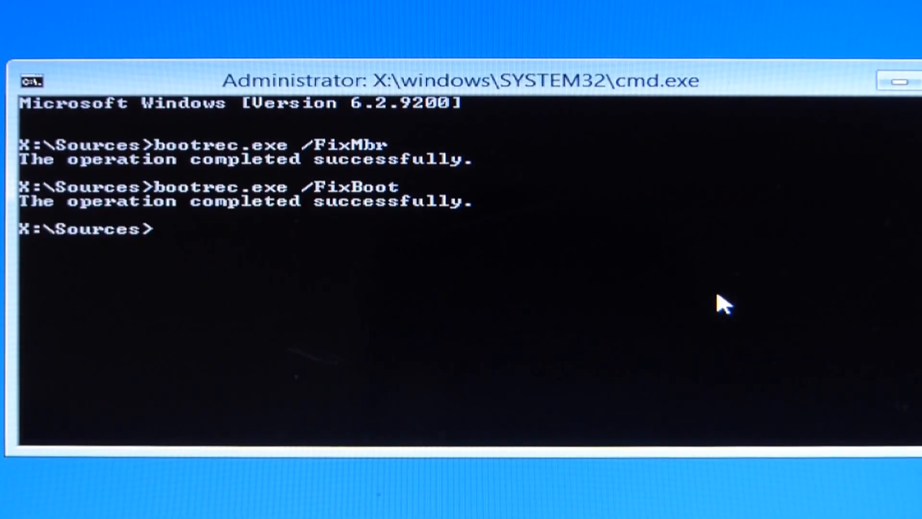
pyautogui.write('ex')
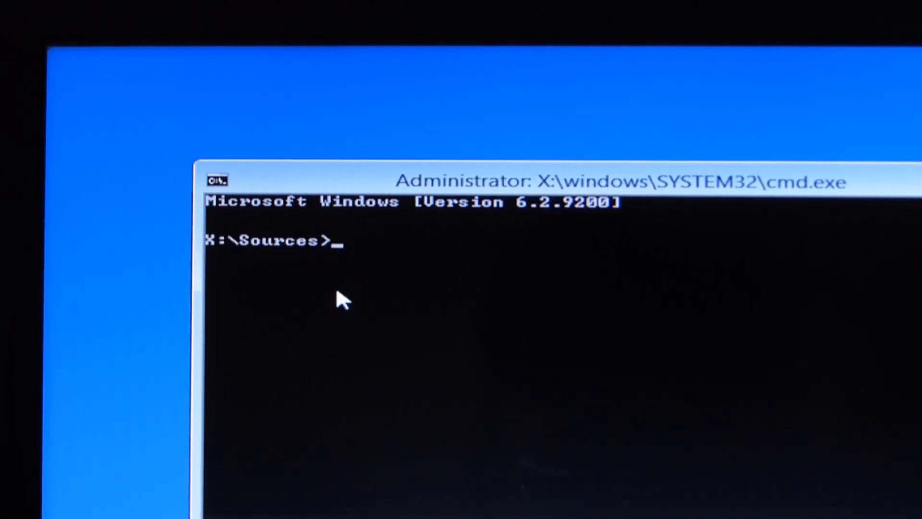
# Start DISKPART, list the disks and select disk 0 as the working disk
pyautogui.write('DISKPAR')
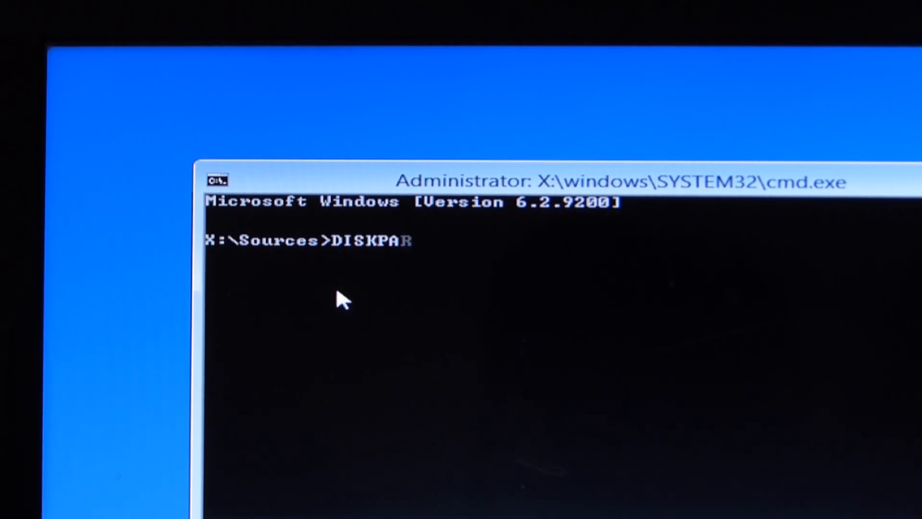
pyautogui.press('Enter')
pyautogui.write('LIST DIS')
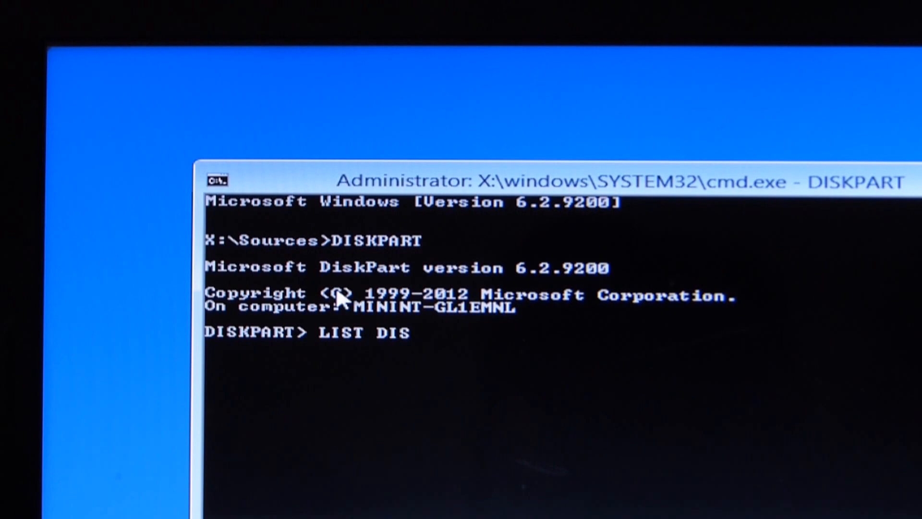
pyautogui.press('Enter')
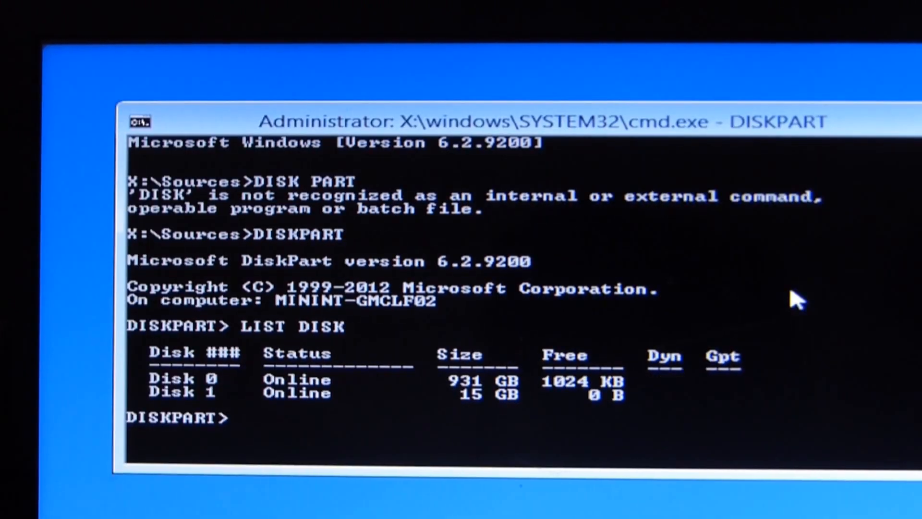
pyautogui.write('SE')
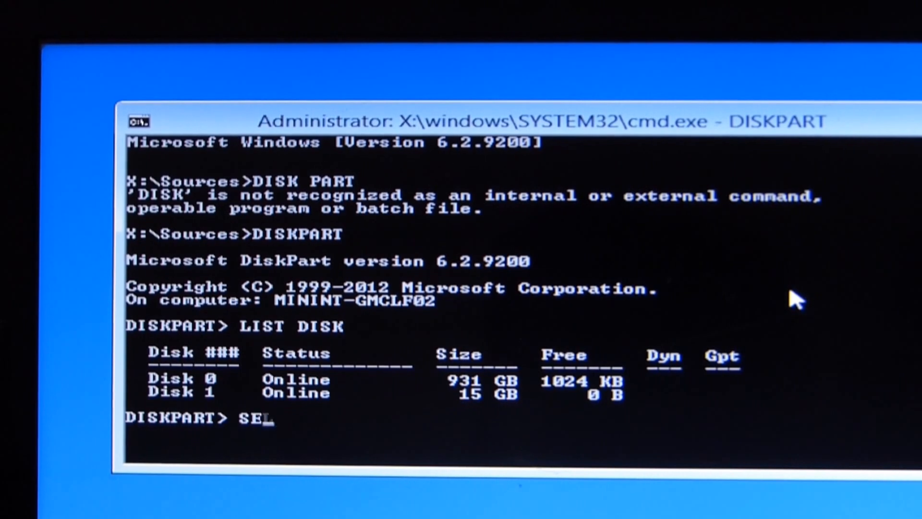
pyautogui.write('LECT')
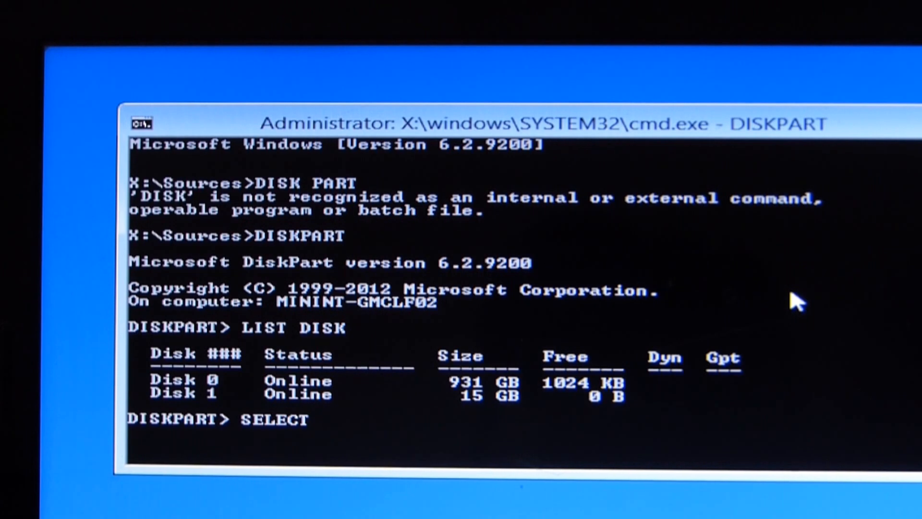
pyautogui.write('DISK')
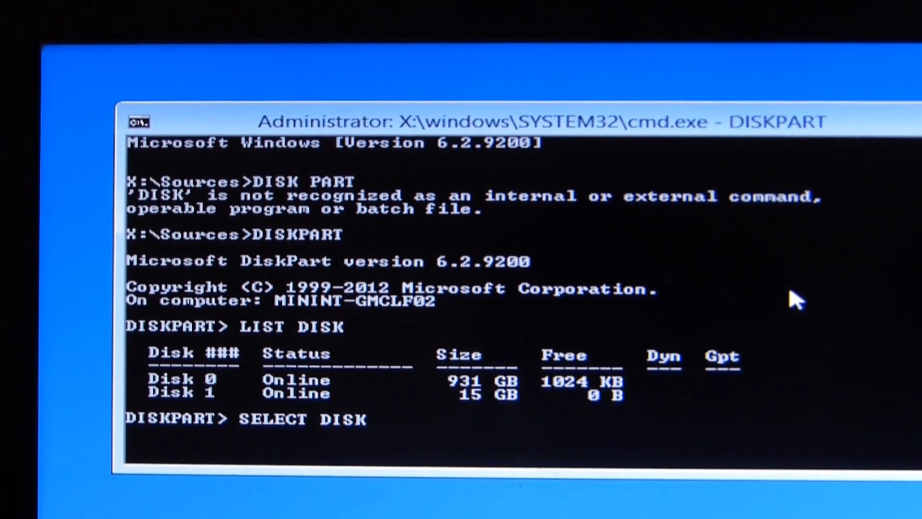
pyautogui.write('0')
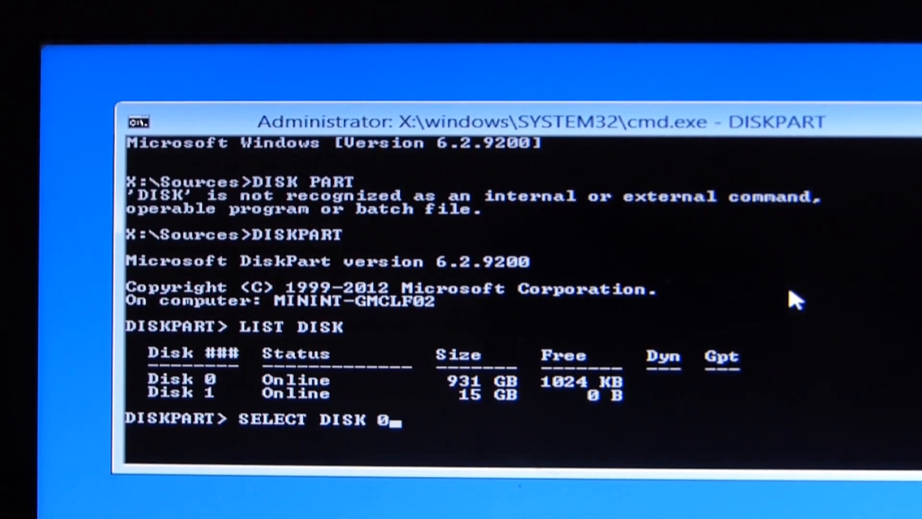
pyautogui.press('enter')
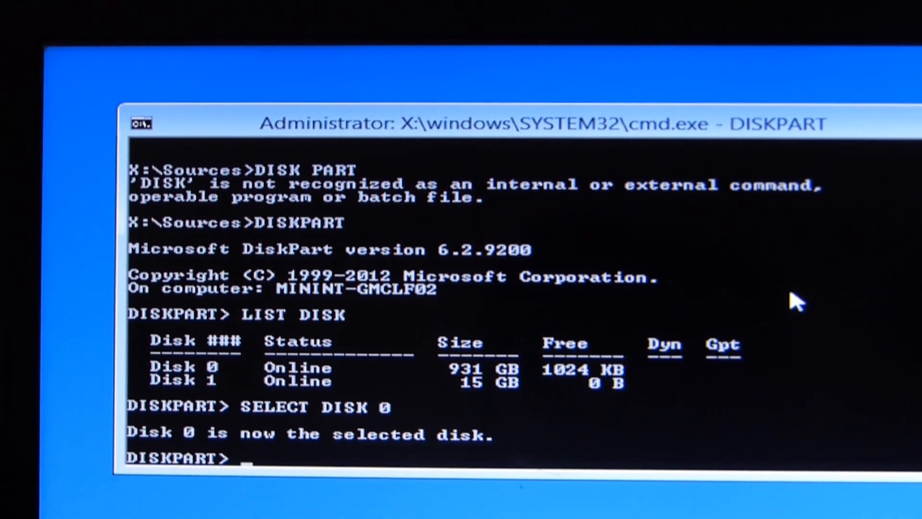
# List partitions, select the 161 GB partition 2 and enter ACTIVE to mark it bootable
pyautogui.write('LIST PARTITION')
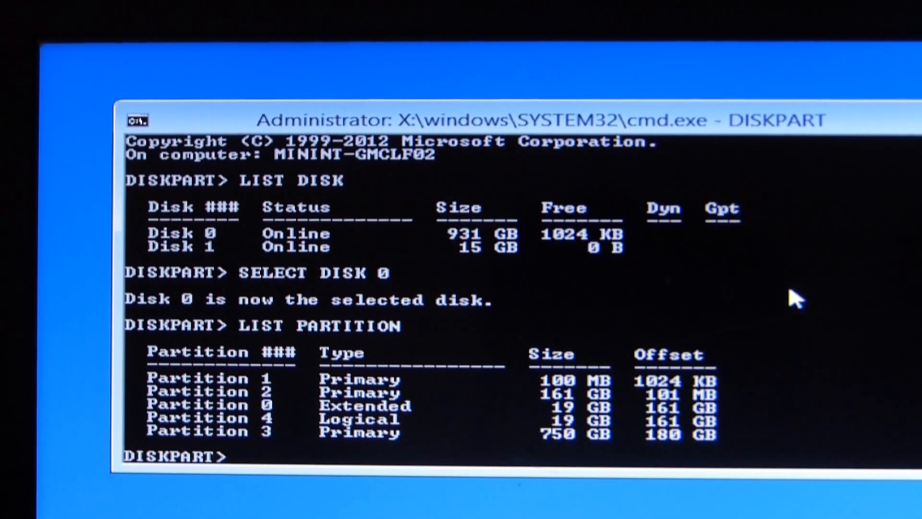
pyautogui.write('SELECT')
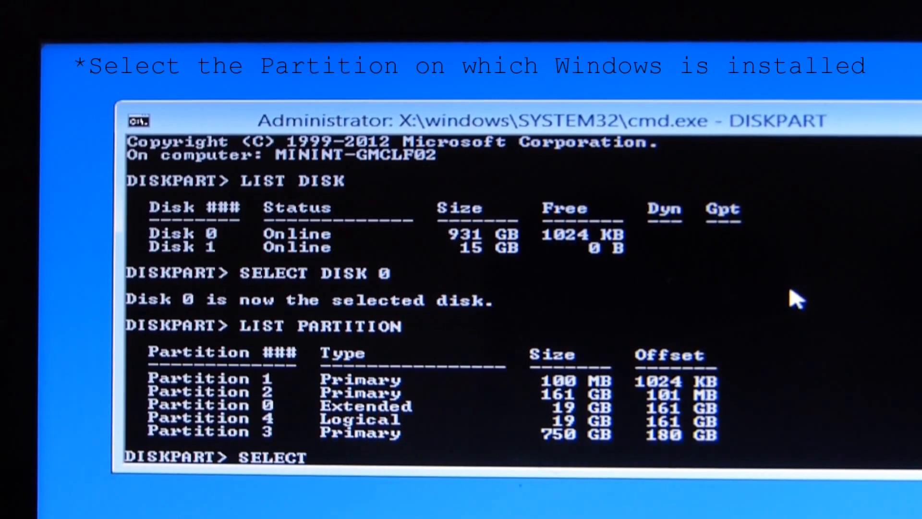
pyautogui.write('PARTITI')
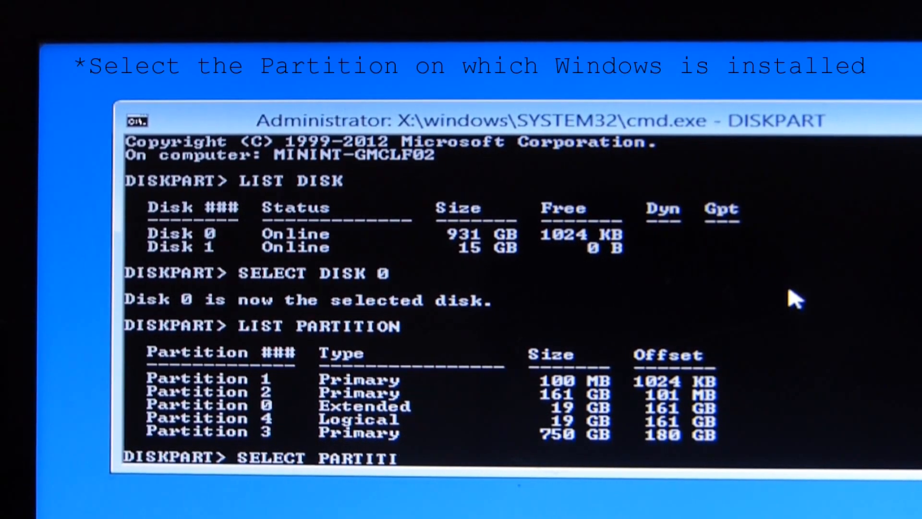
pyautogui.write('ON 2')
pyautogui.write('AC')
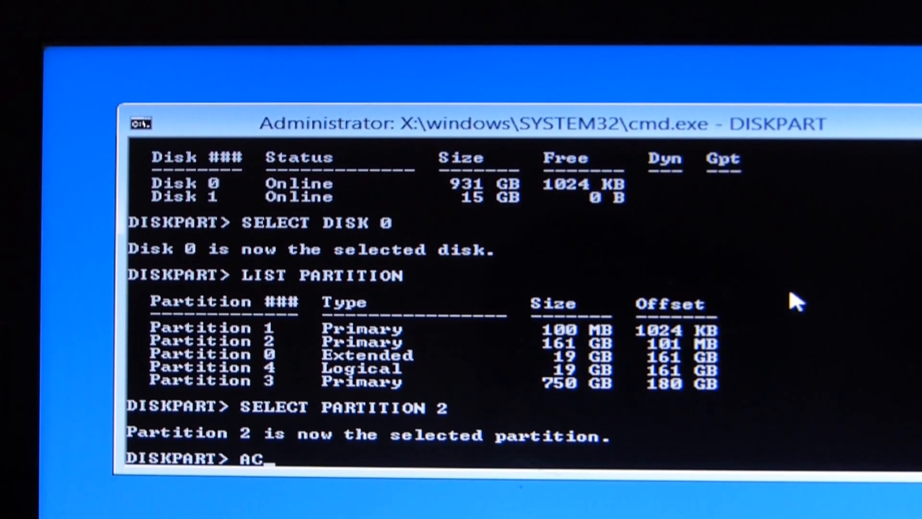
pyautogui.write('TIVE')
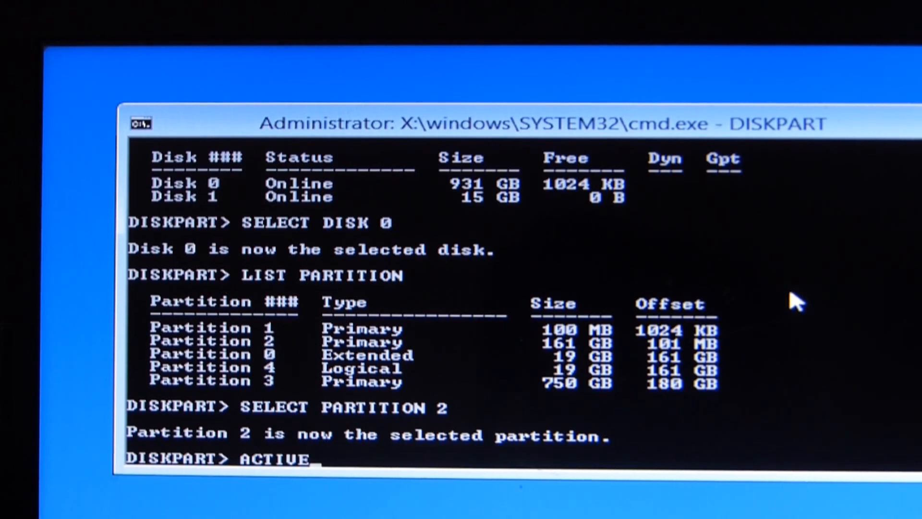